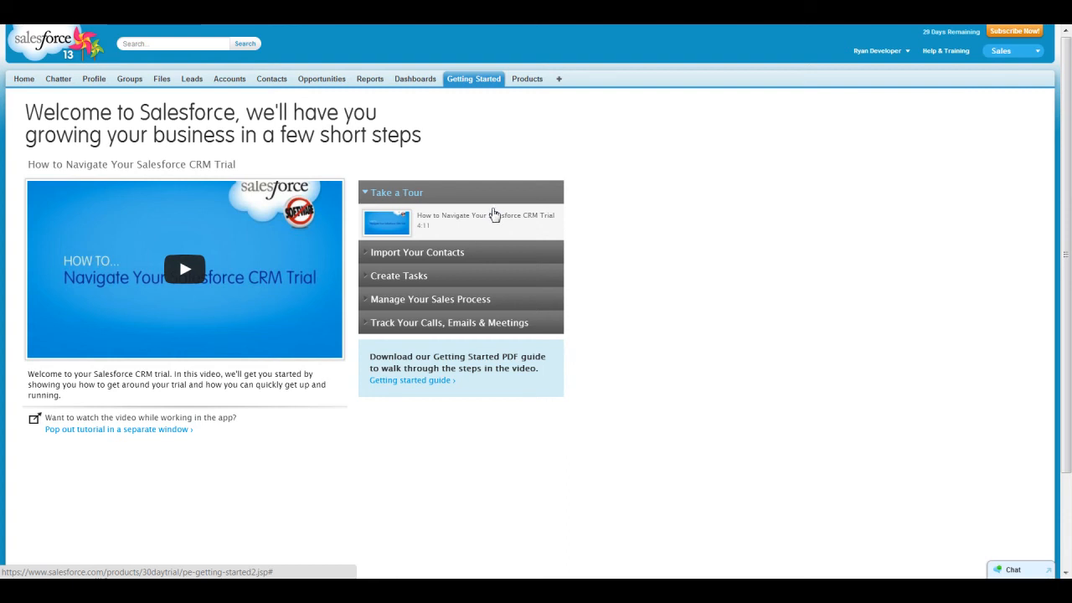
mouse_move(946, 50)
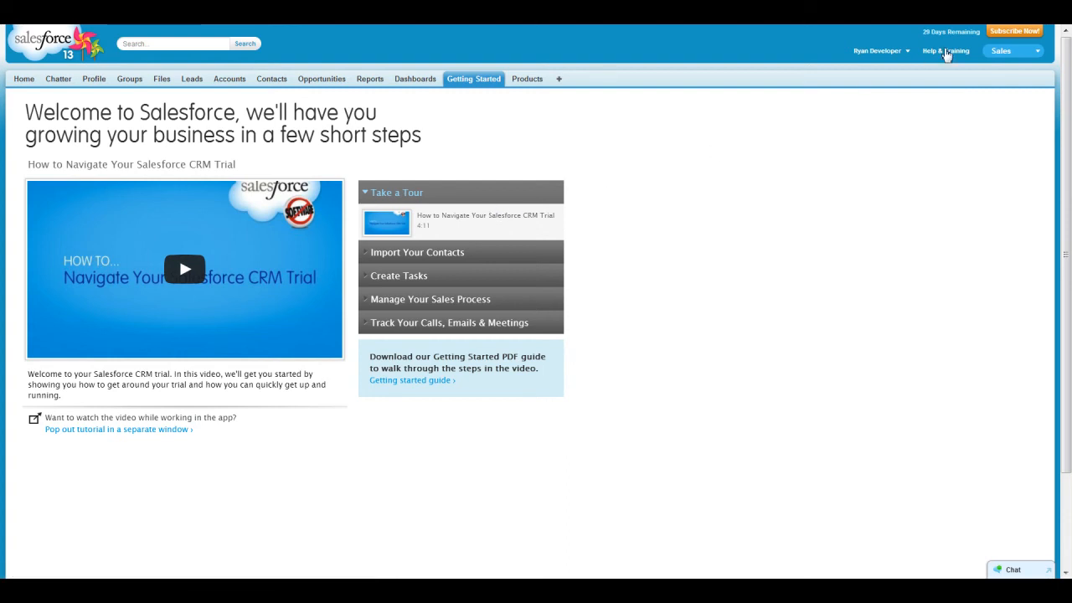
Step: Switch to the Appirio CloudSync app and reach its My Setup page via All Tabs
left_click(1013, 50)
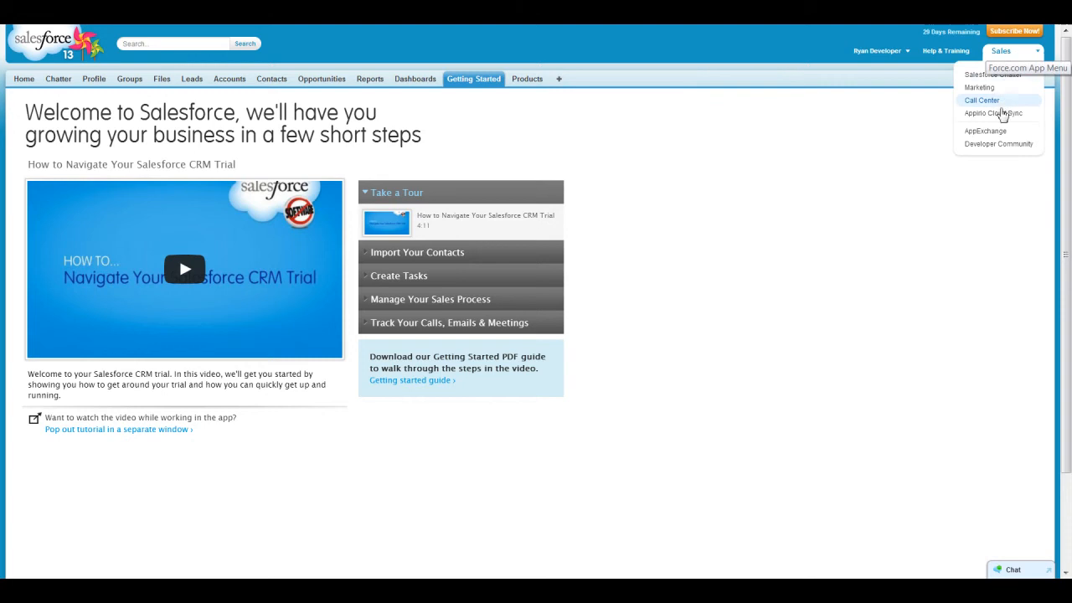
left_click(995, 114)
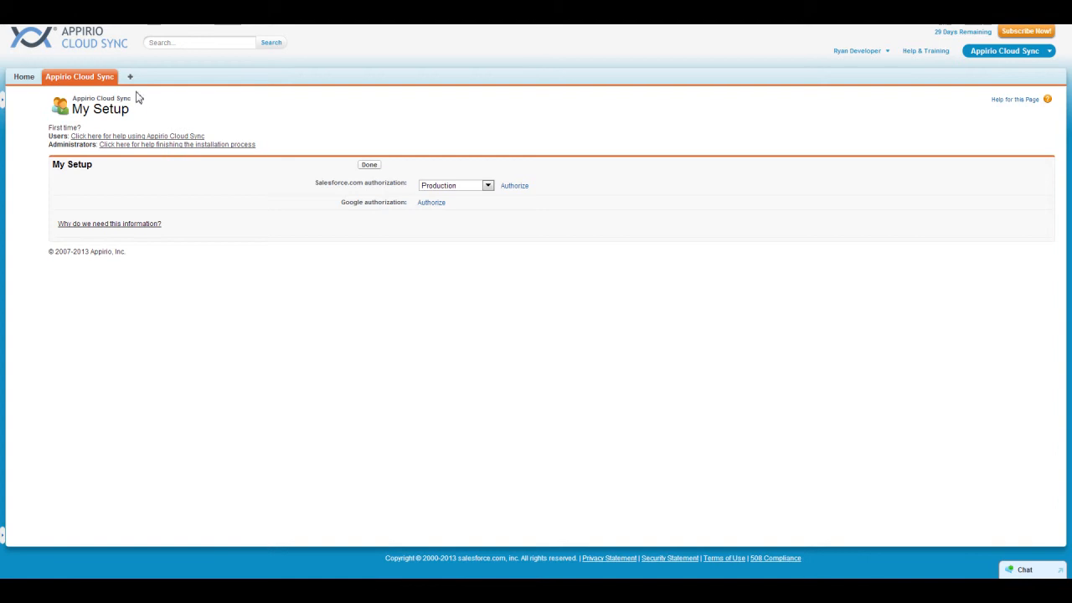
left_click(131, 77)
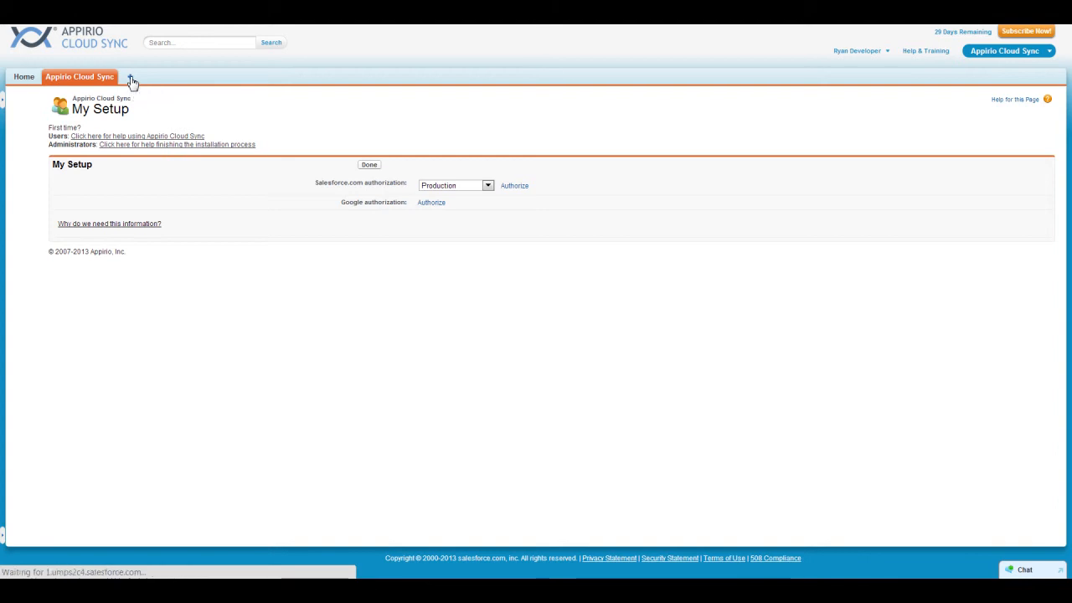
left_click(131, 77)
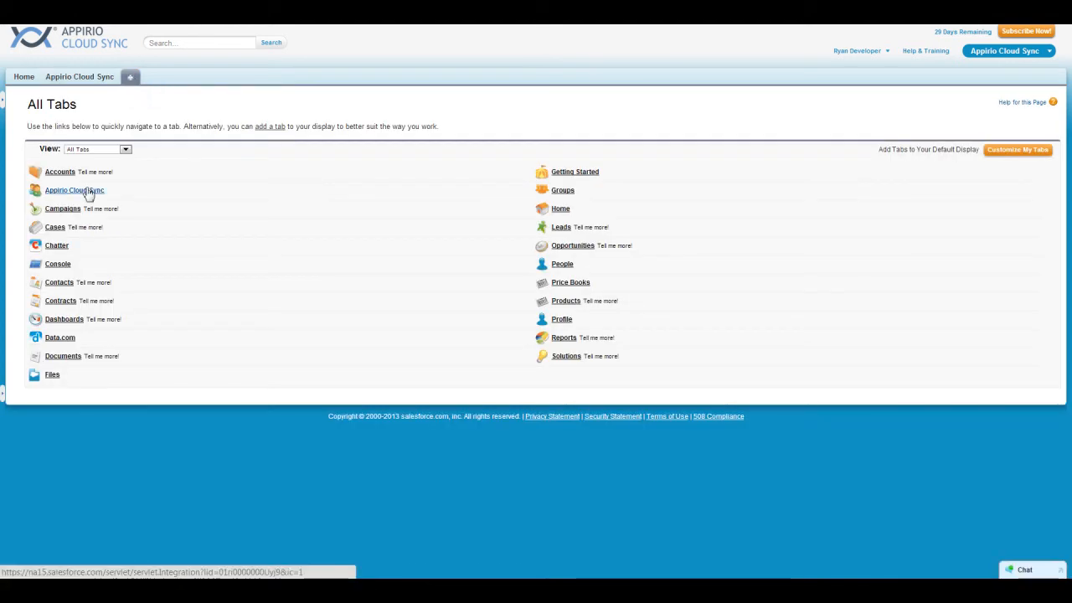
left_click(74, 191)
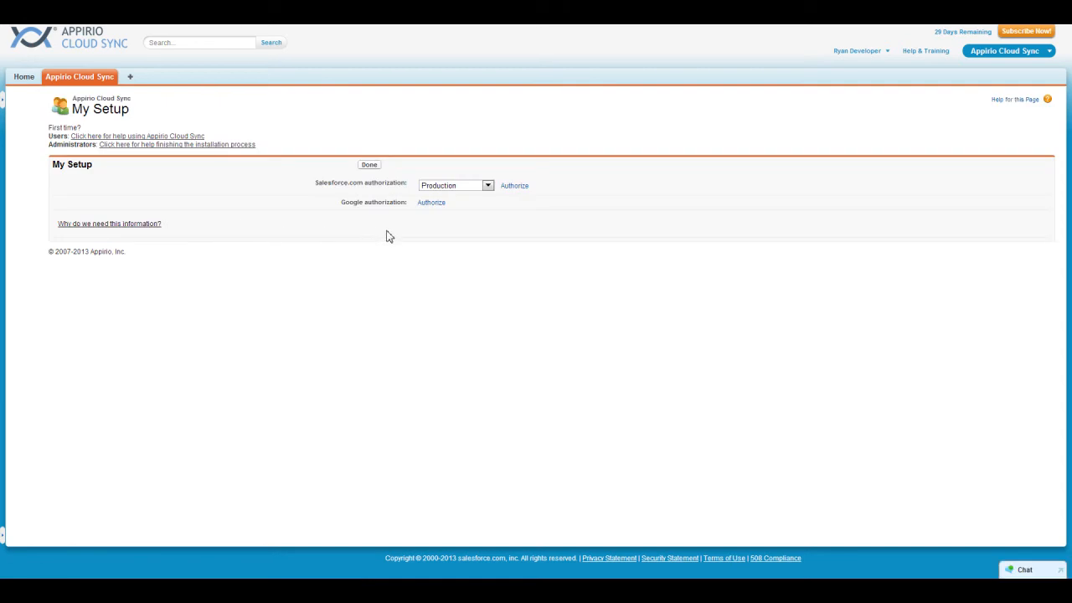
mouse_move(479, 207)
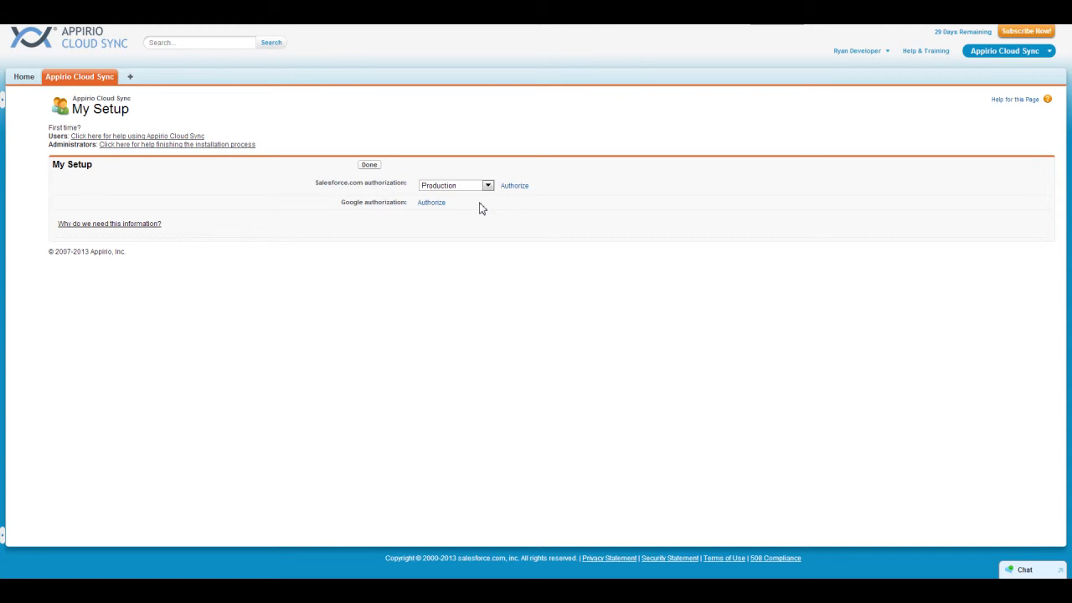
left_click(487, 184)
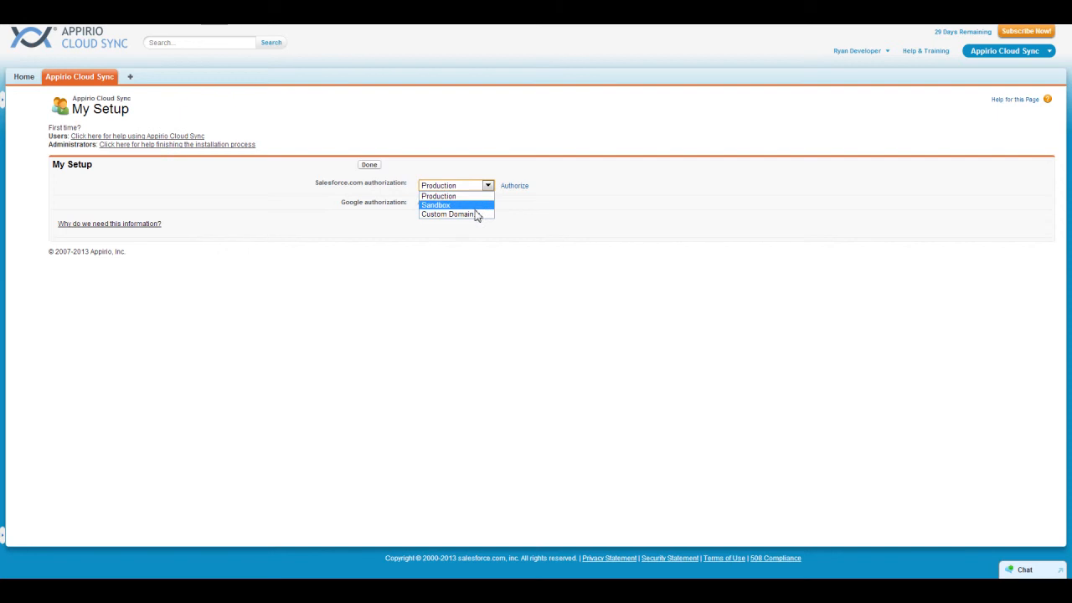
left_click(448, 214)
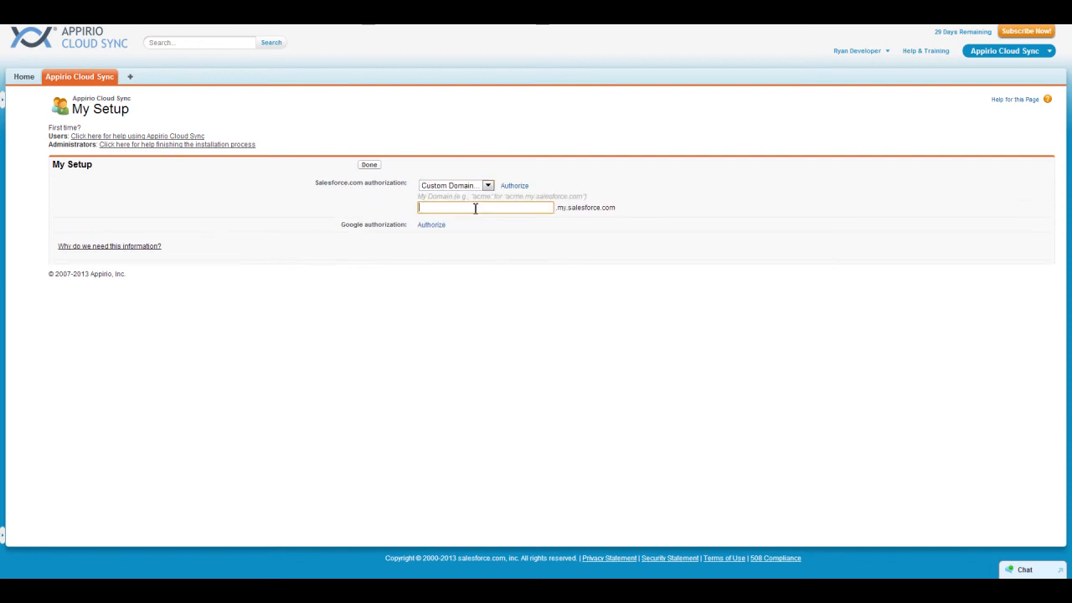
type("mydomain")
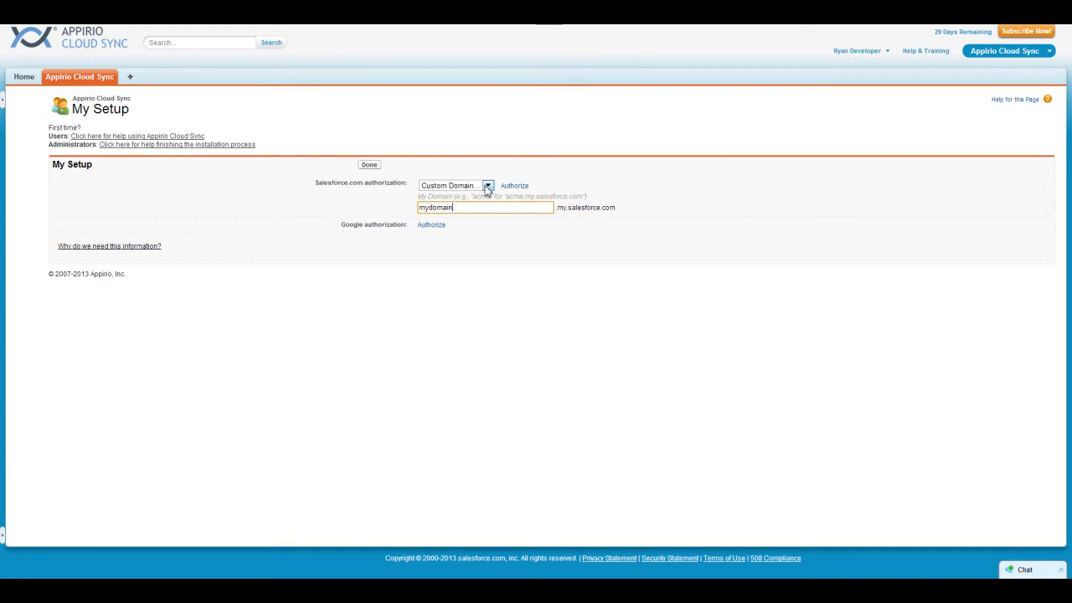
left_click(456, 185)
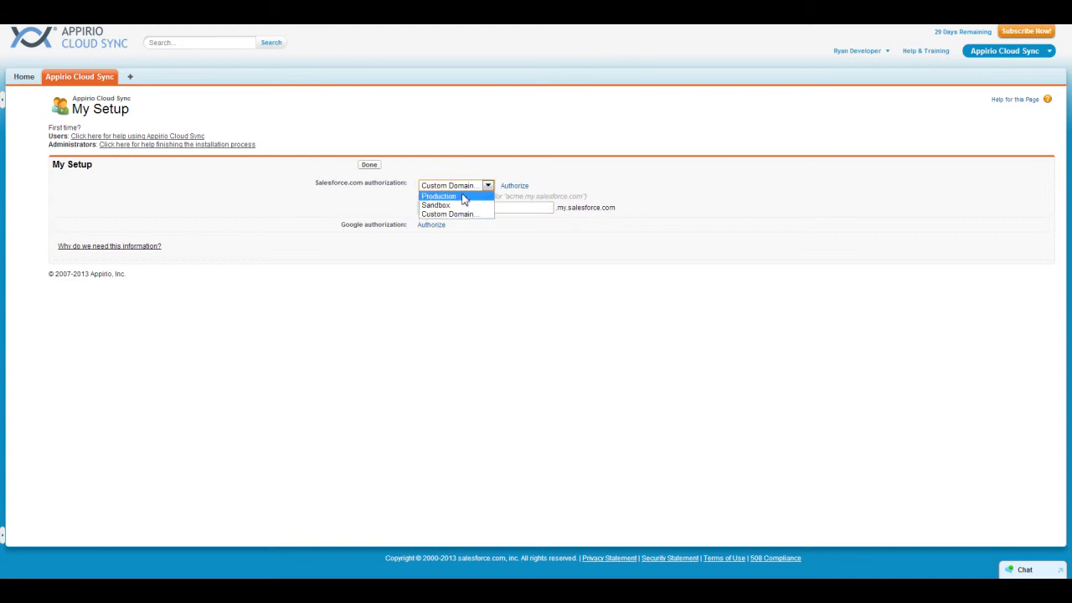
left_click(439, 194)
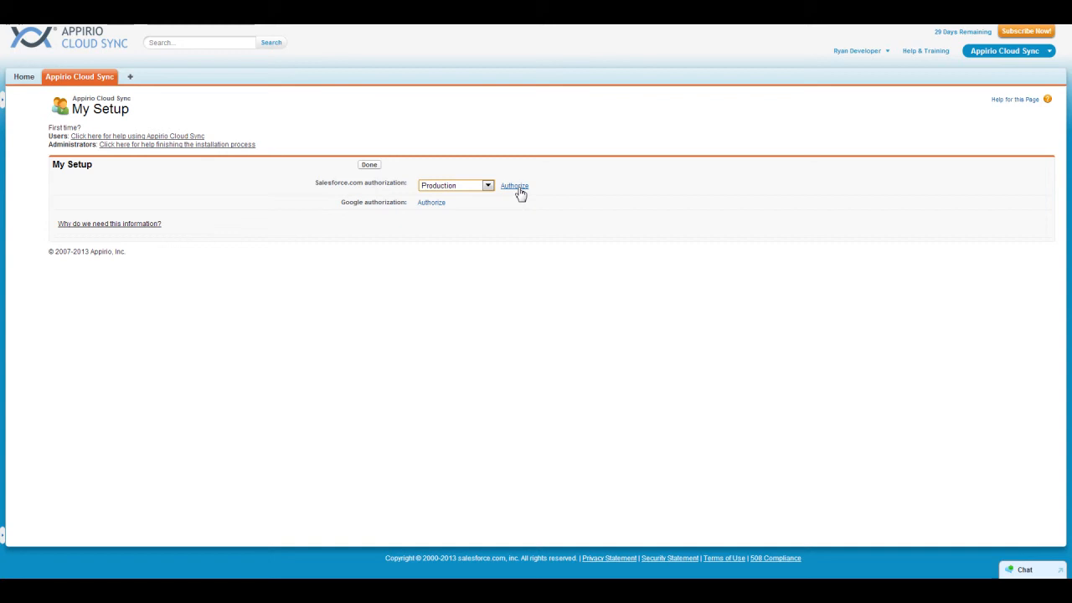
Step: Authorize CloudSync's Salesforce.com access, allow it, and dismiss the completion window
left_click(514, 186)
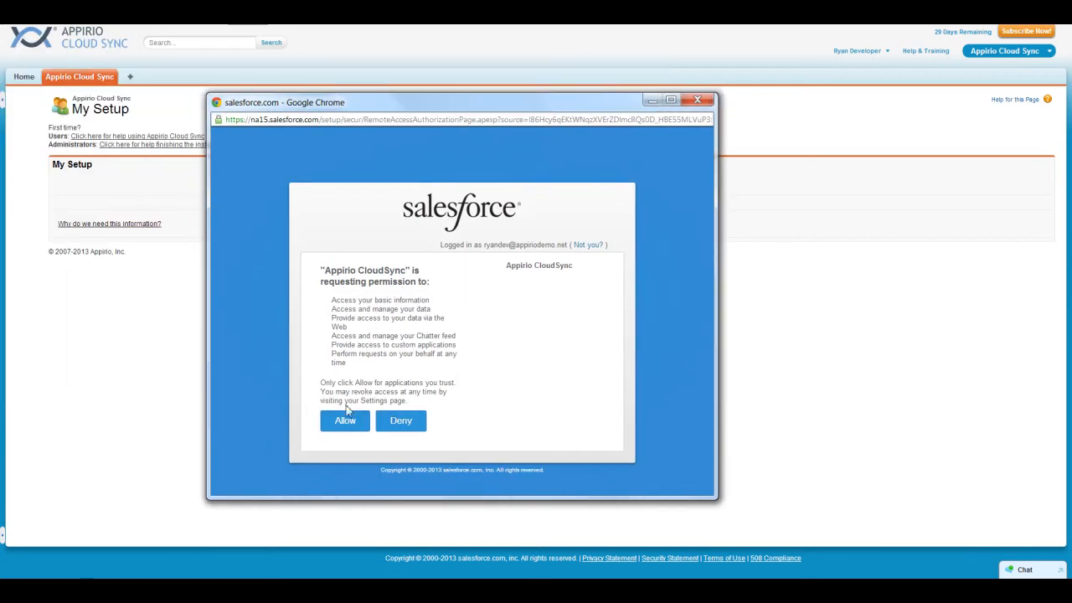
mouse_move(345, 422)
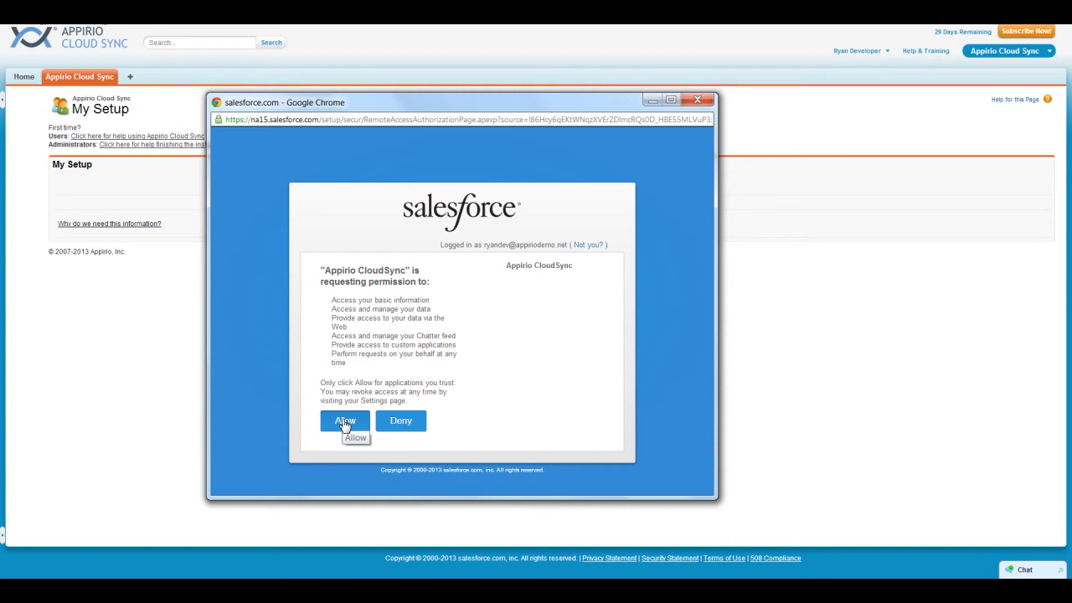
left_click(345, 420)
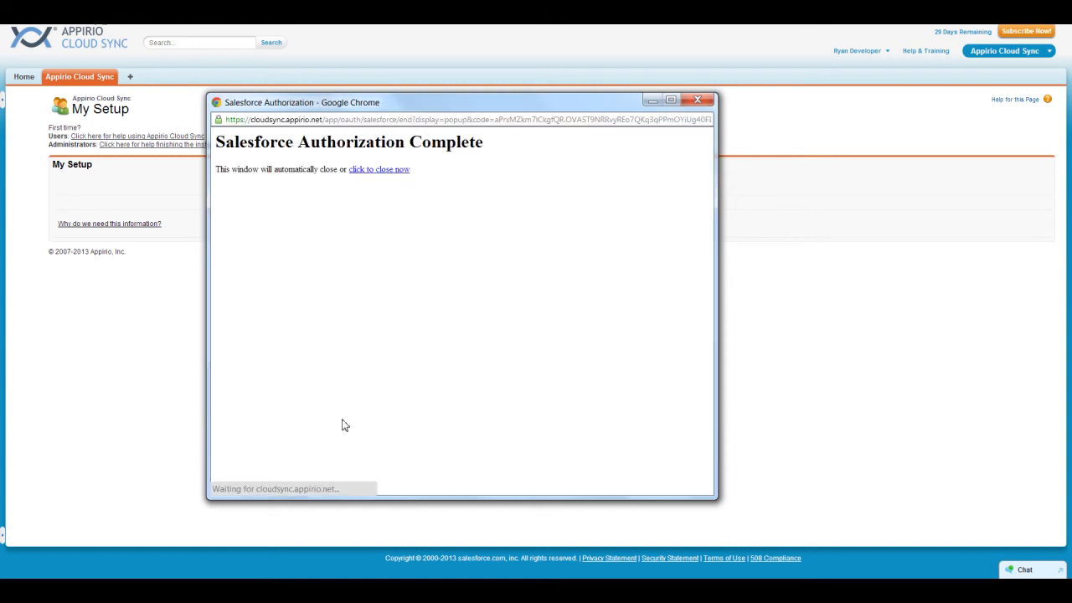
left_click(379, 169)
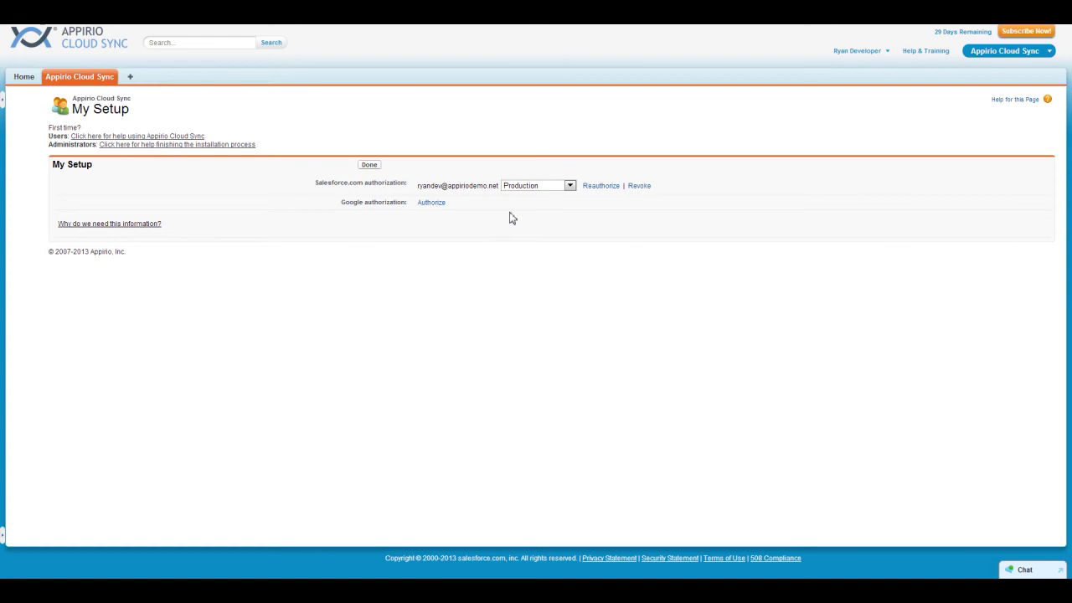
mouse_move(506, 215)
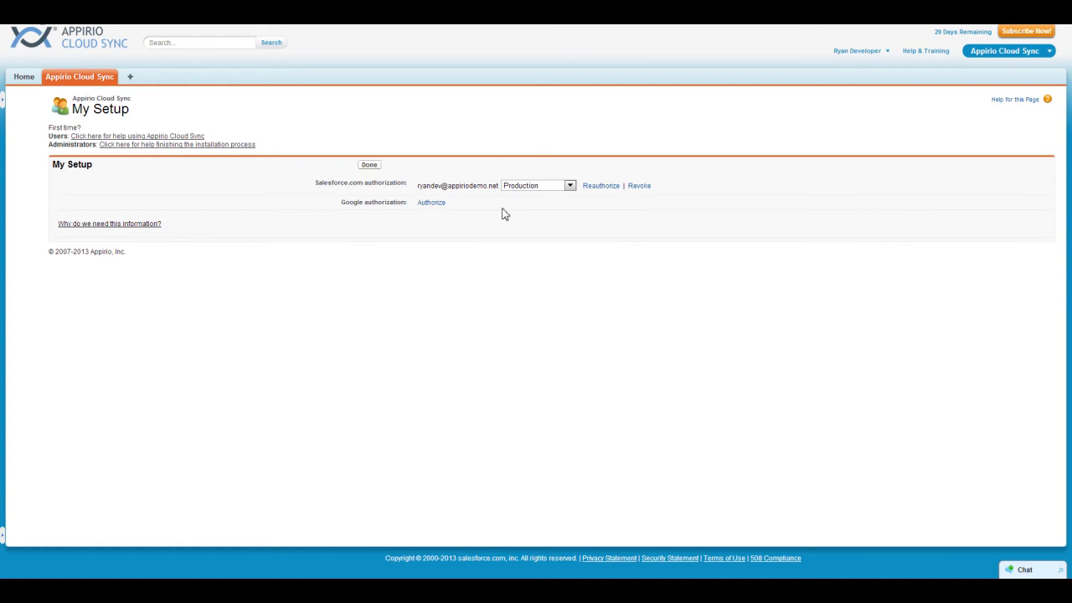
mouse_move(509, 216)
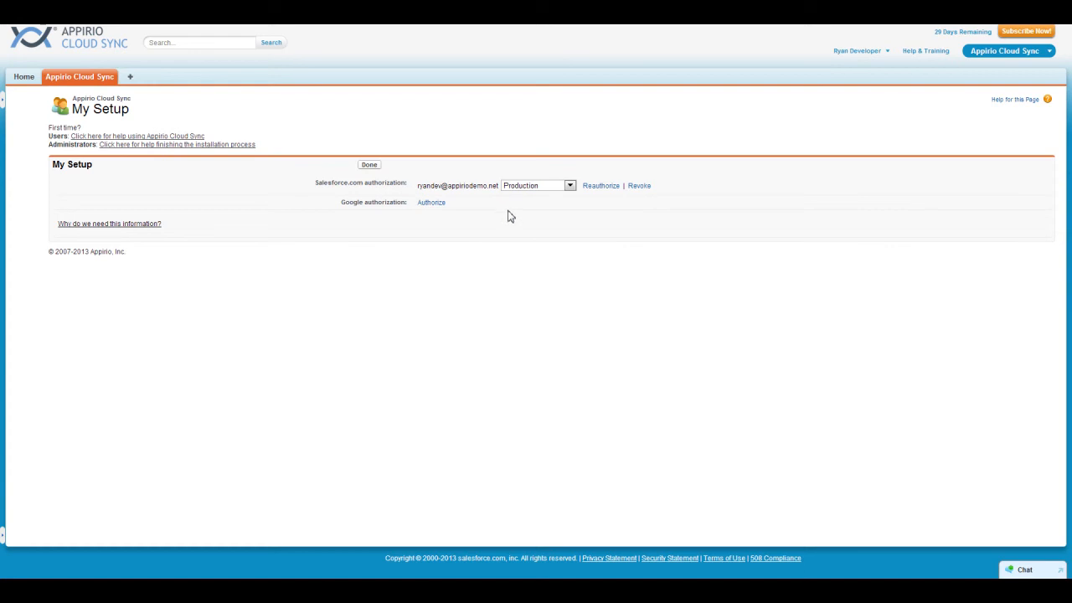
mouse_move(497, 211)
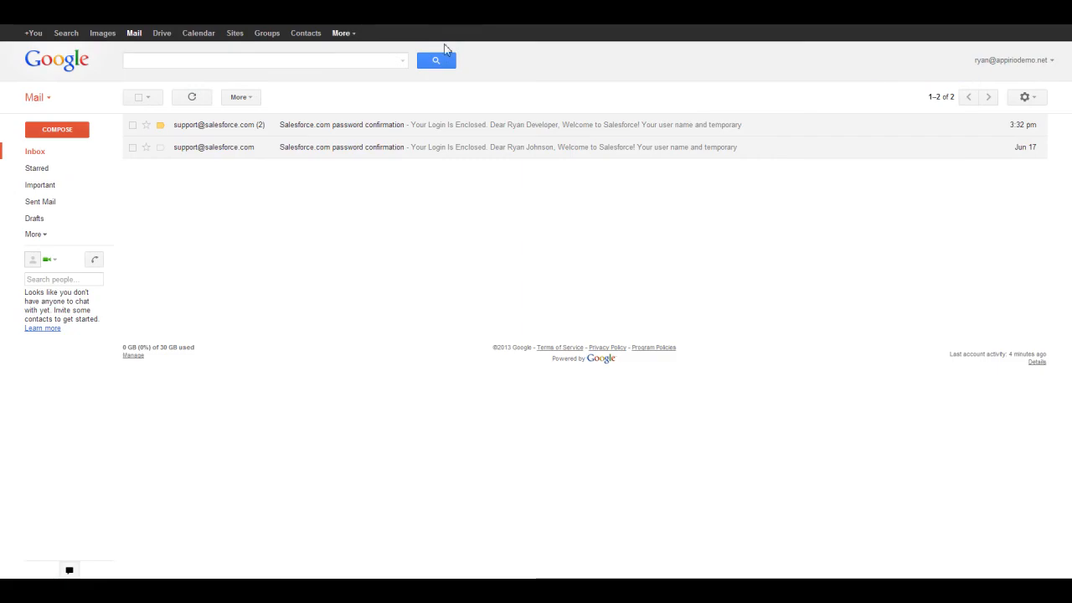
left_click(1011, 60)
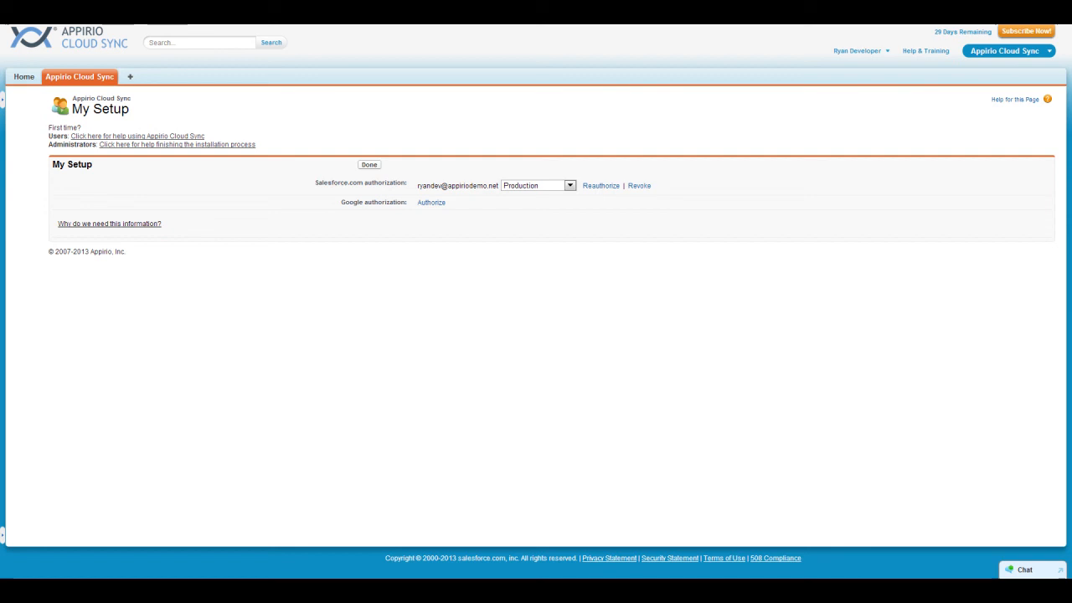
left_click(430, 201)
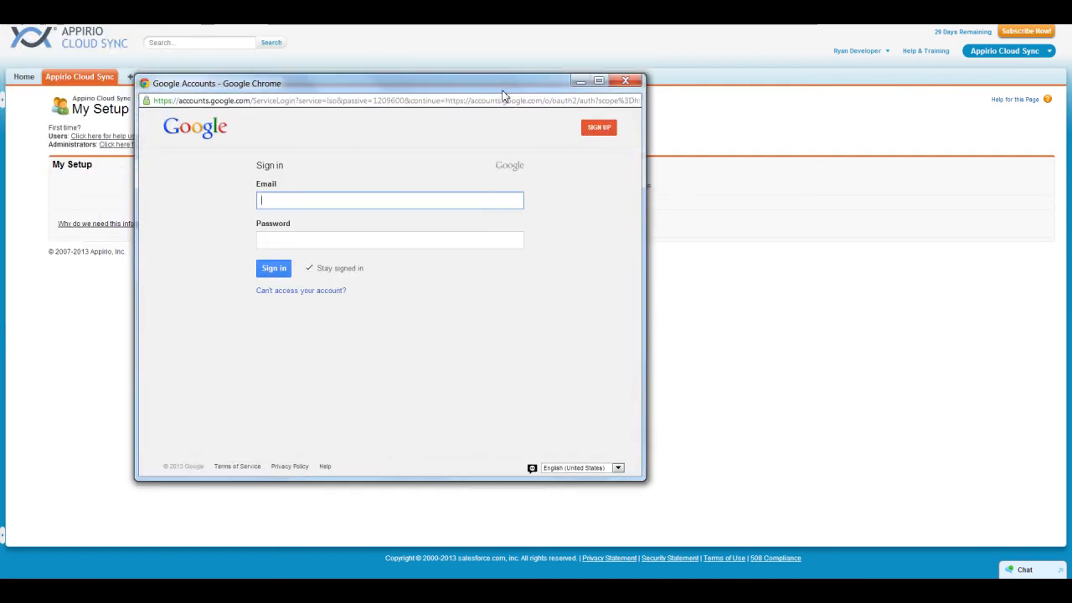
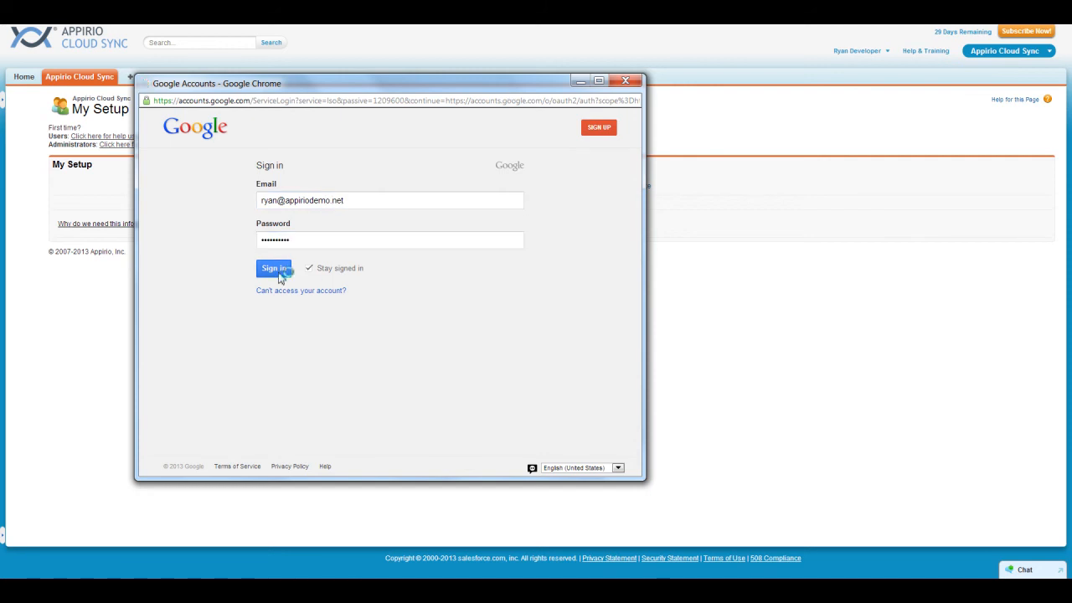
left_click(273, 268)
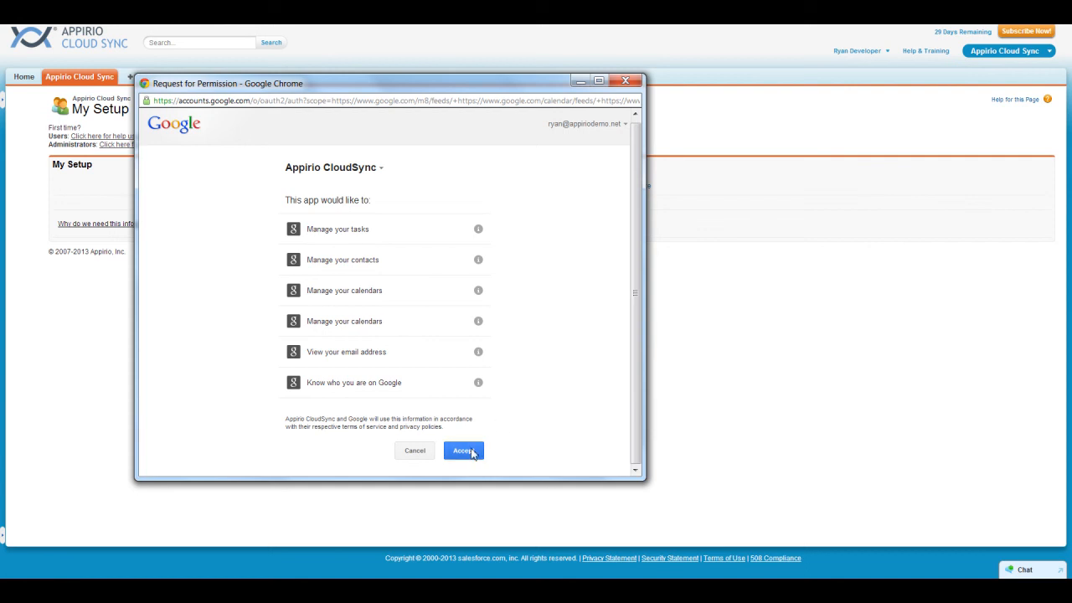
Step: Accept CloudSync's access to tasks, contacts and calendars and dismiss the completion window
left_click(462, 450)
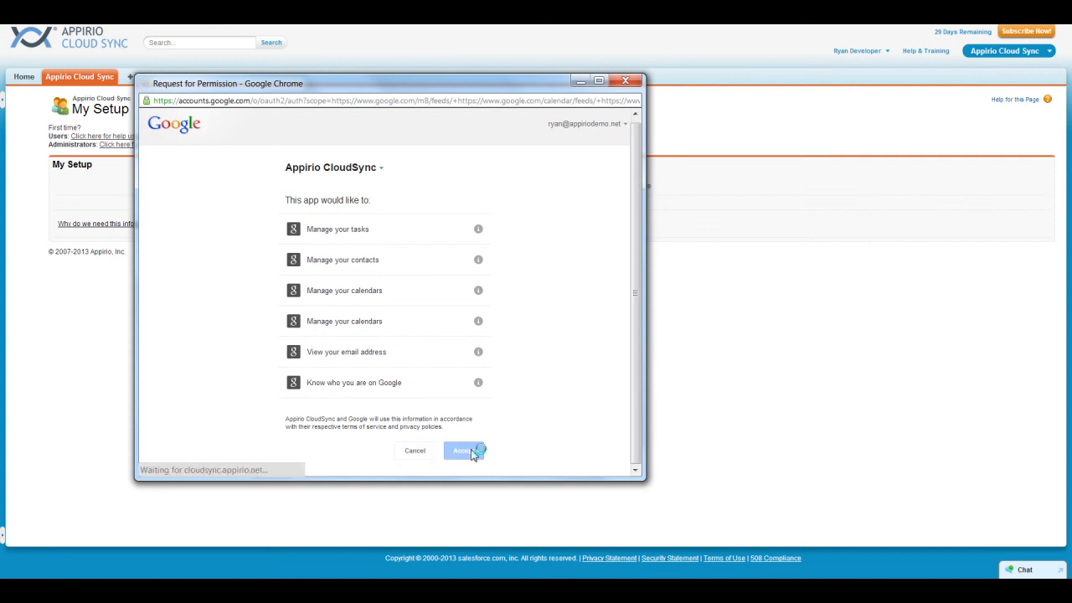
left_click(462, 450)
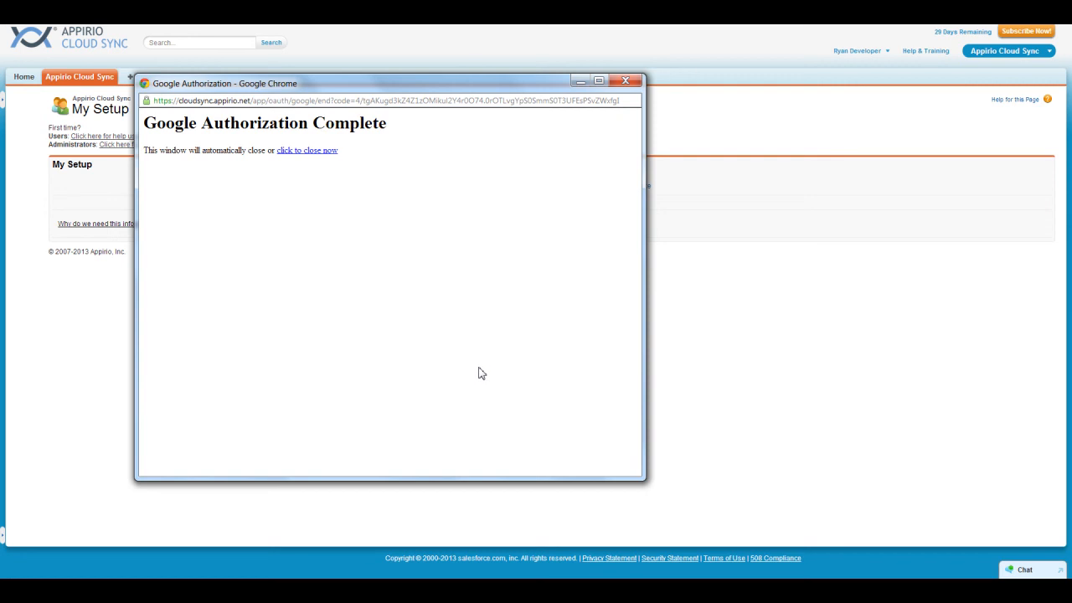
left_click(308, 151)
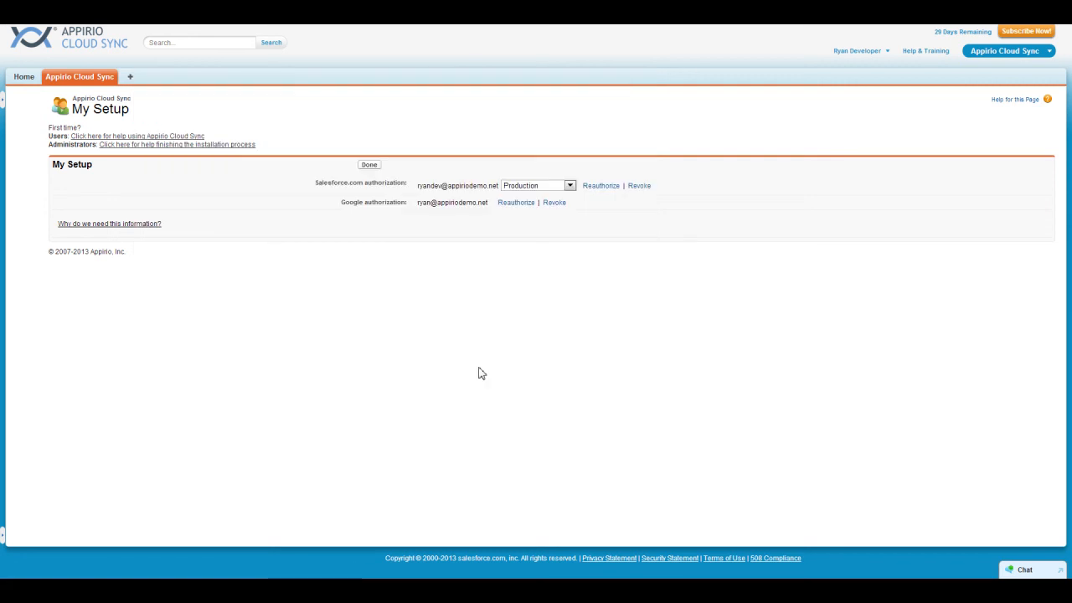
mouse_move(459, 214)
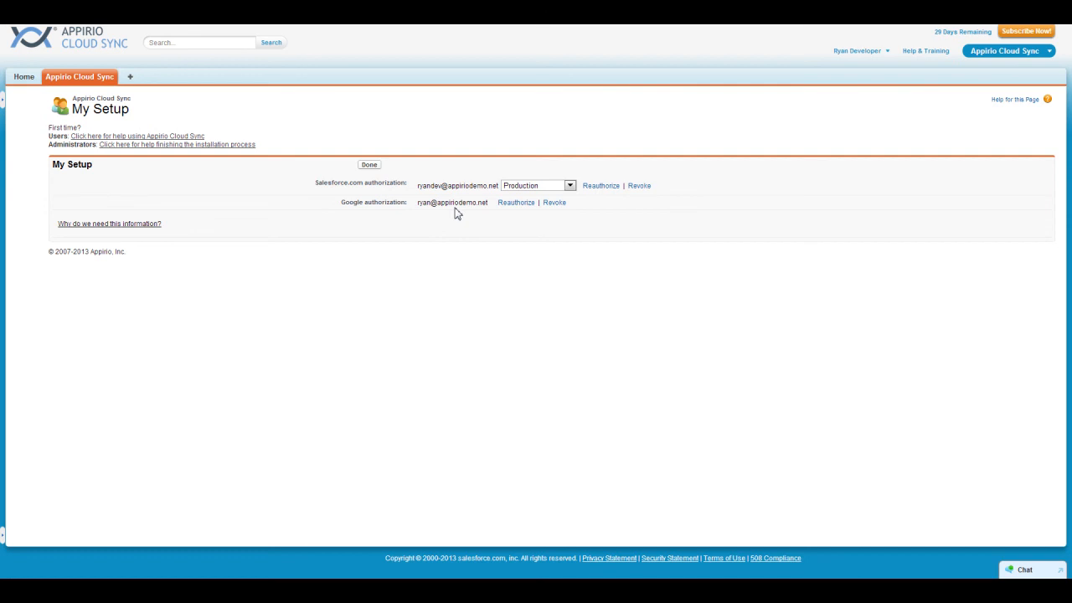
mouse_move(368, 164)
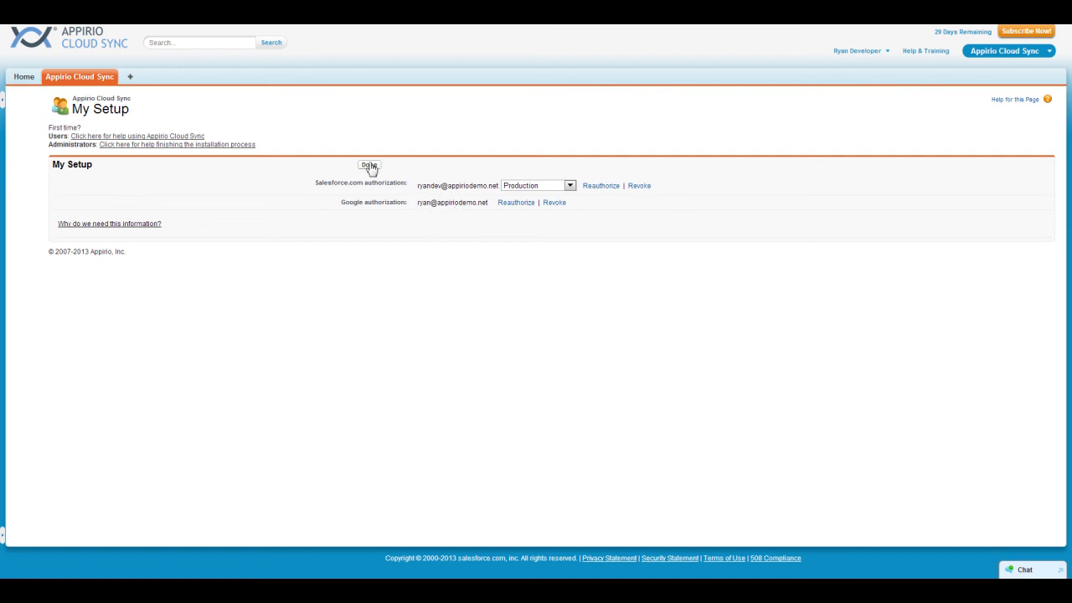
Step: Finish setup with Done, landing on the empty My Syncs list
left_click(368, 166)
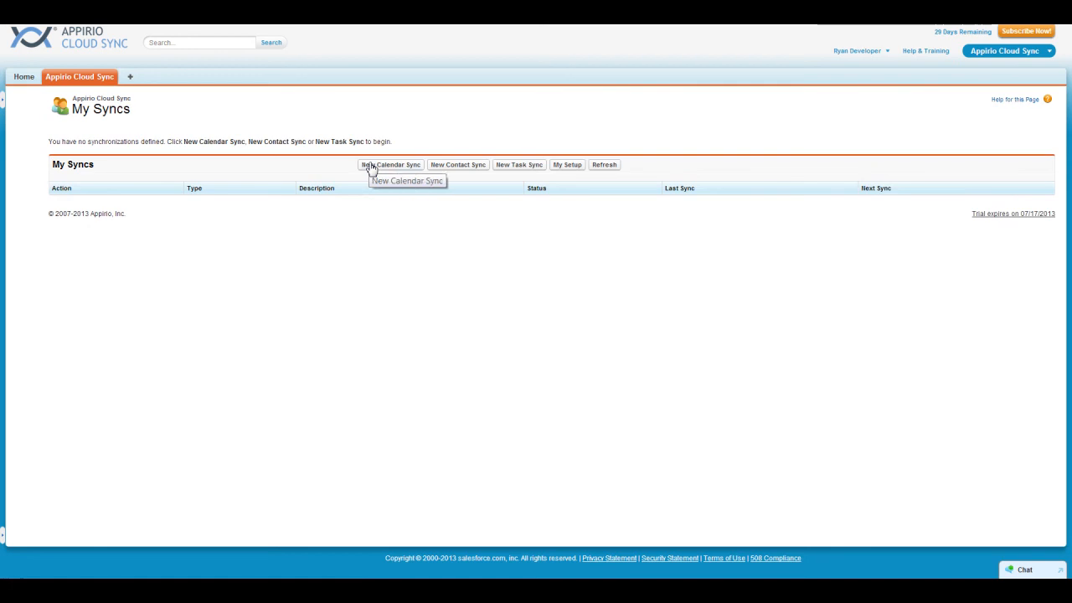
mouse_move(496, 254)
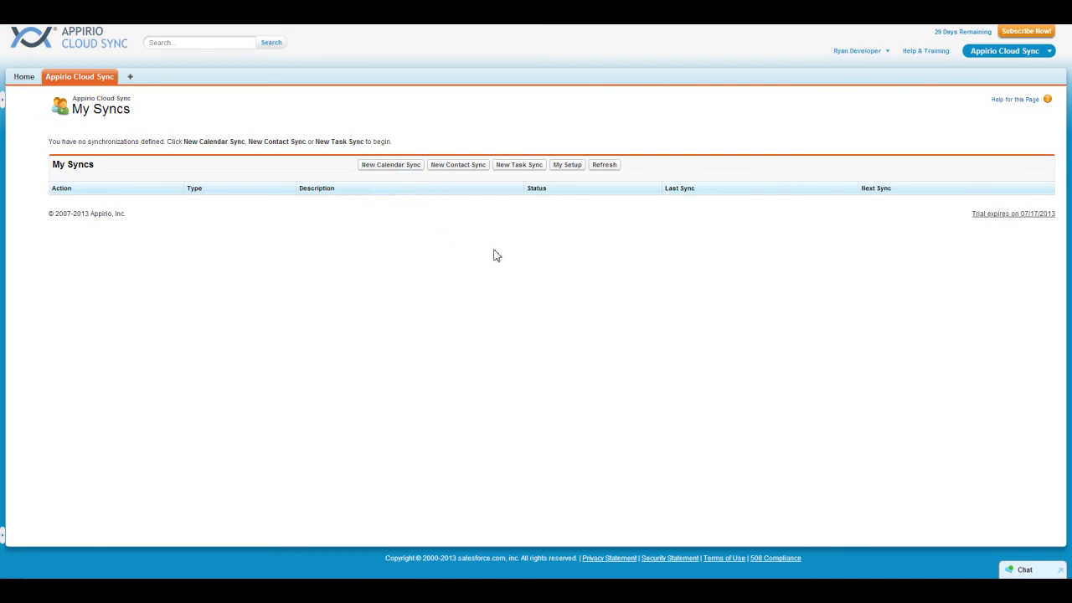
mouse_move(492, 253)
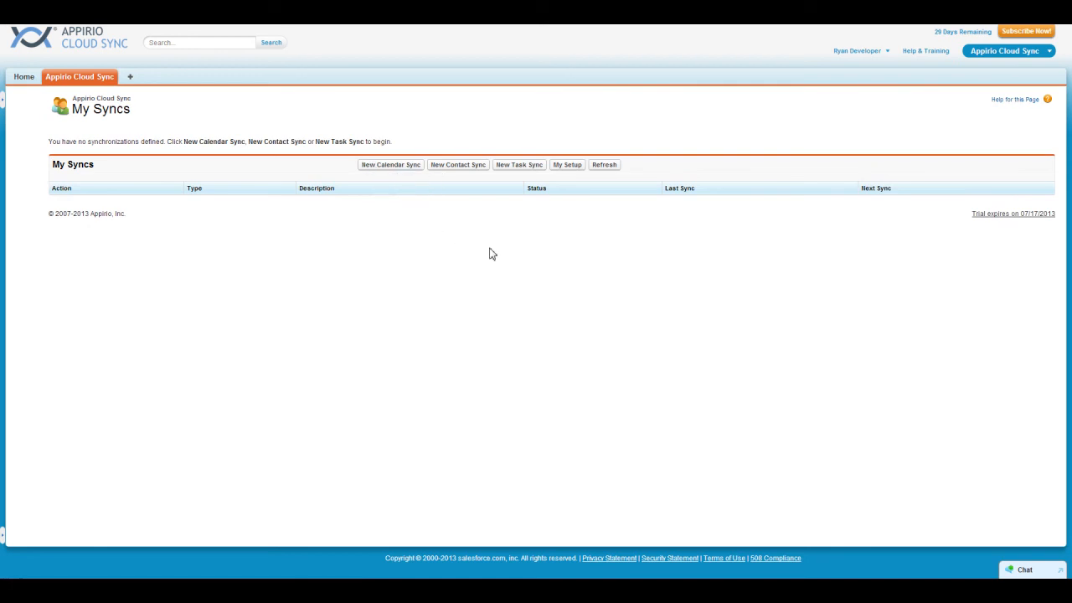